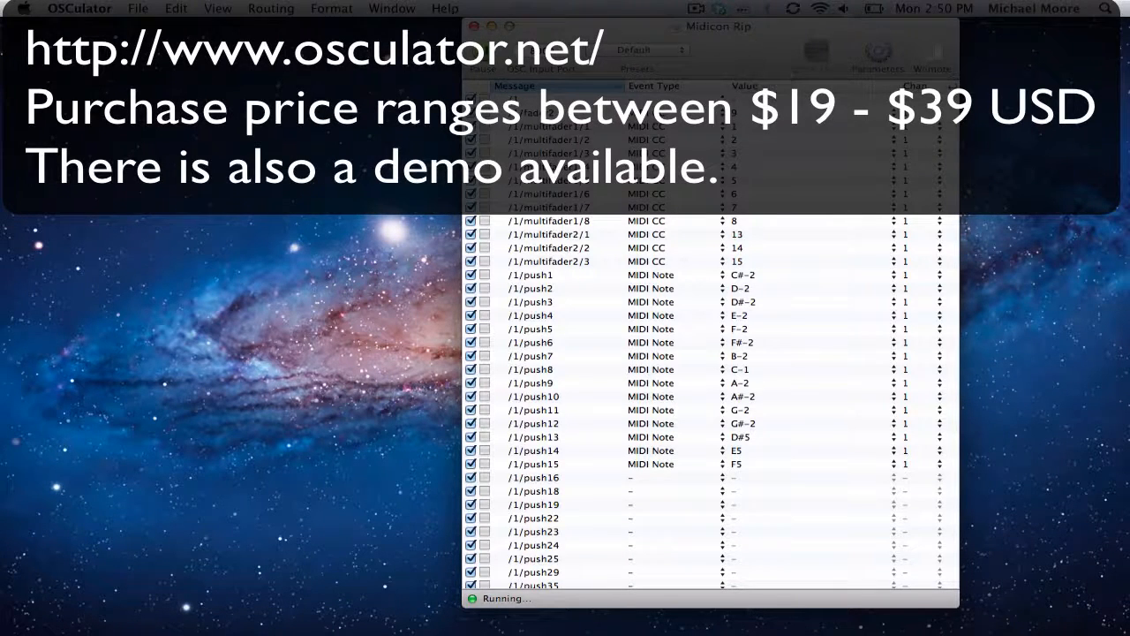
Bring Emulation's lighting console forward, showing the fixture grid of LEDs, trackspots and panels.
{"action": "left_click", "coordinate": [138, 8]}
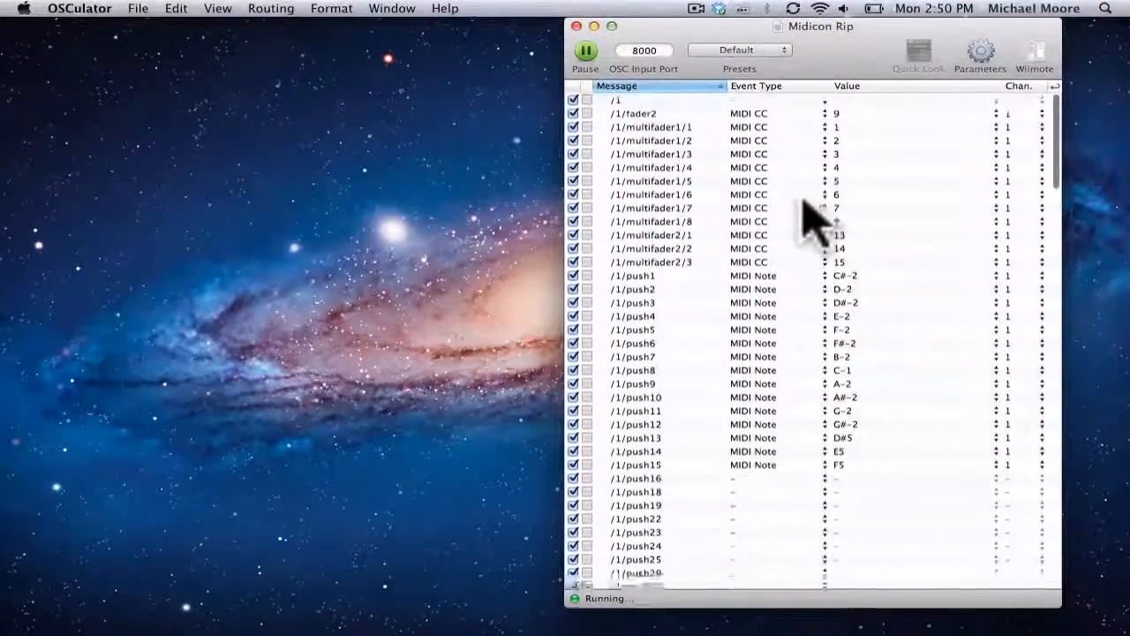
{"action": "scroll", "scroll_direction": "down", "scroll_amount": 3}
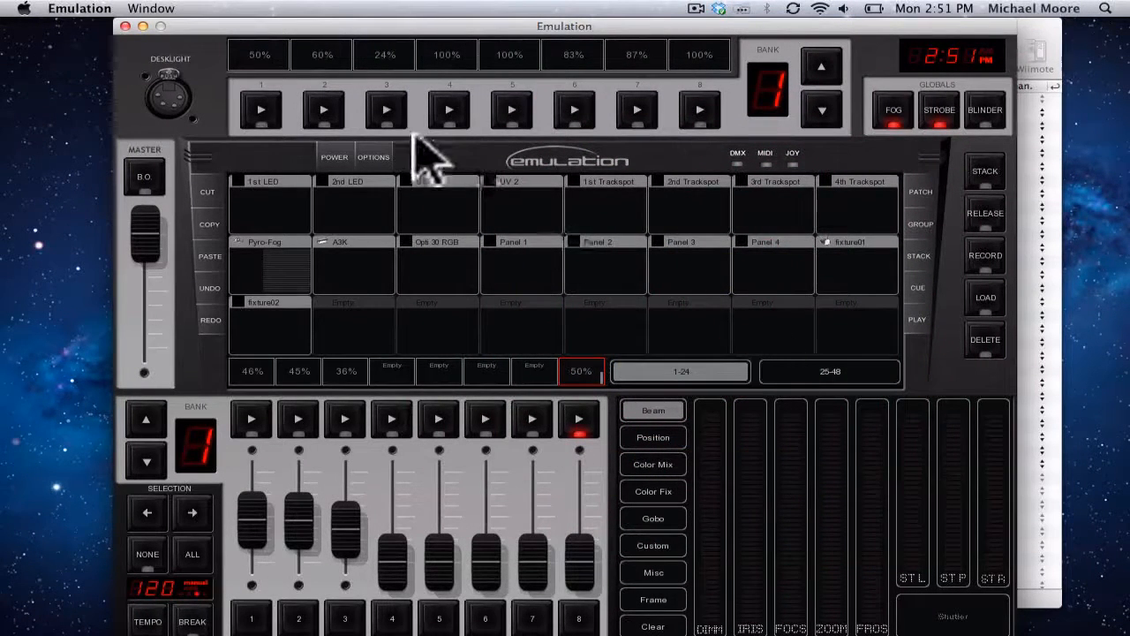
Show Emulation's MIDI settings page under OPTIONS to list the available MIDI maps.
{"action": "left_click", "coordinate": [372, 156]}
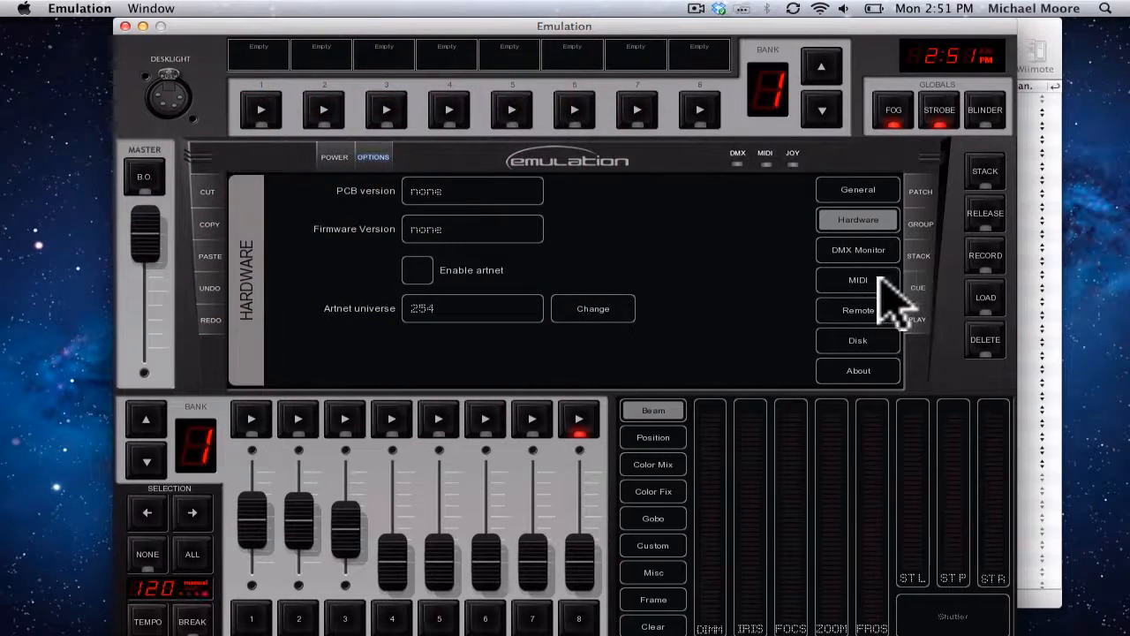
{"action": "left_click", "coordinate": [857, 280]}
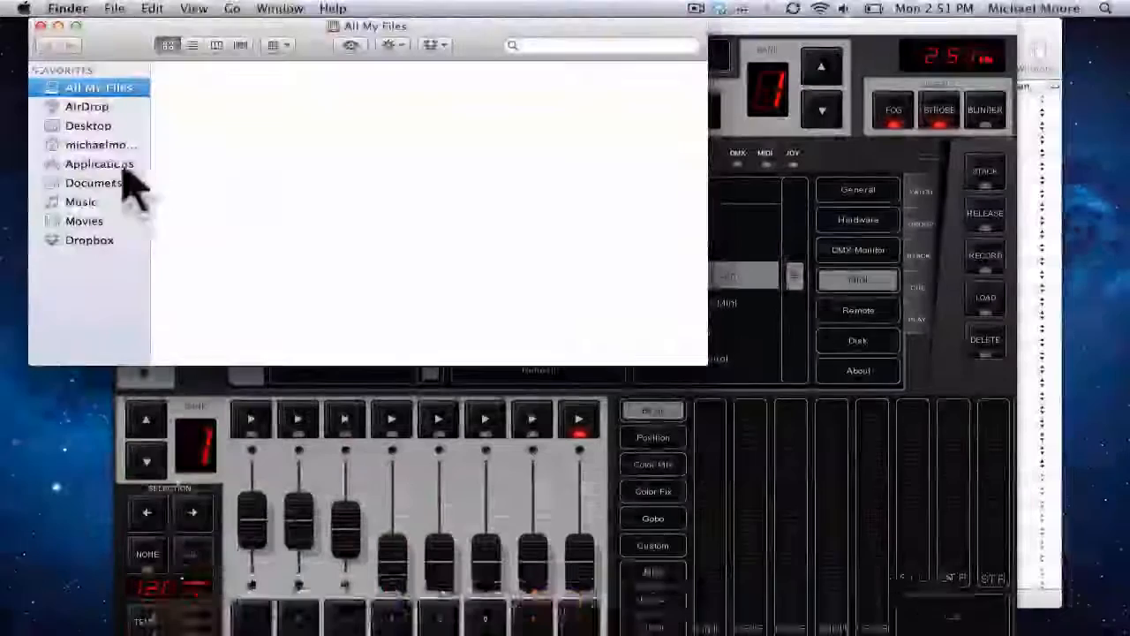
In Finder, go to the home folder and open the Elation folder.
{"action": "left_click", "coordinate": [99, 145]}
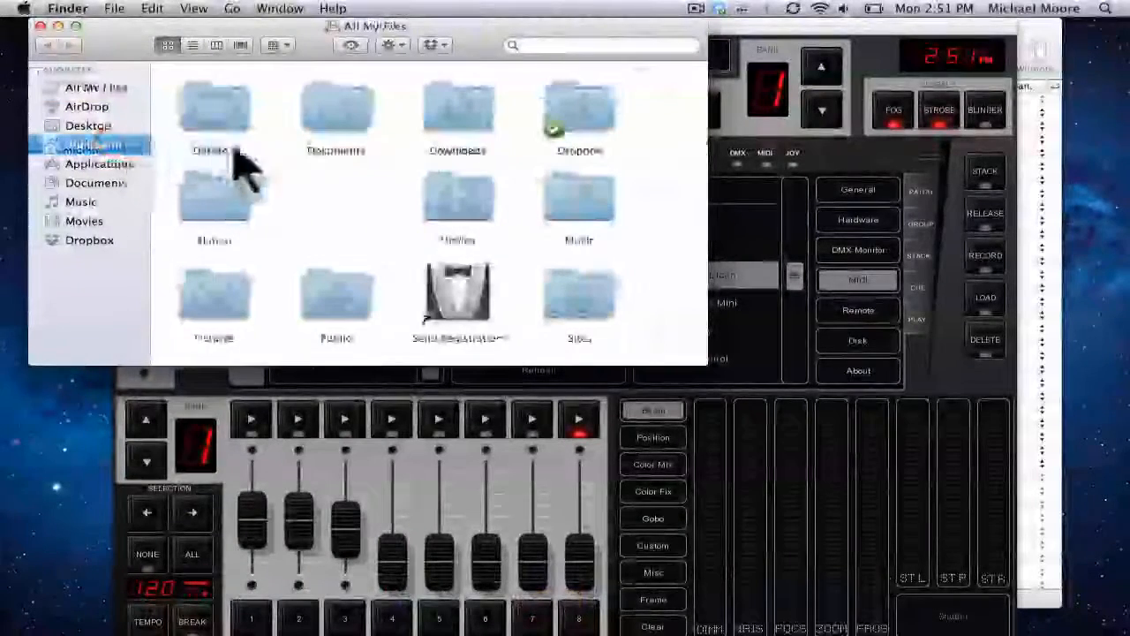
{"action": "left_click", "coordinate": [94, 144]}
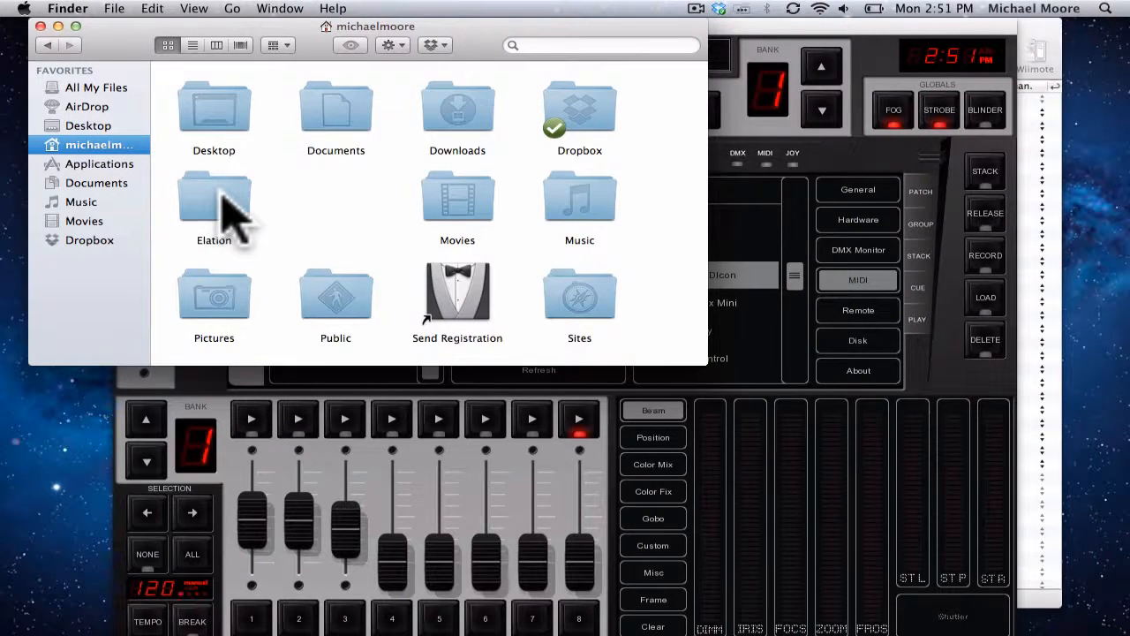
{"action": "double_click", "coordinate": [214, 199]}
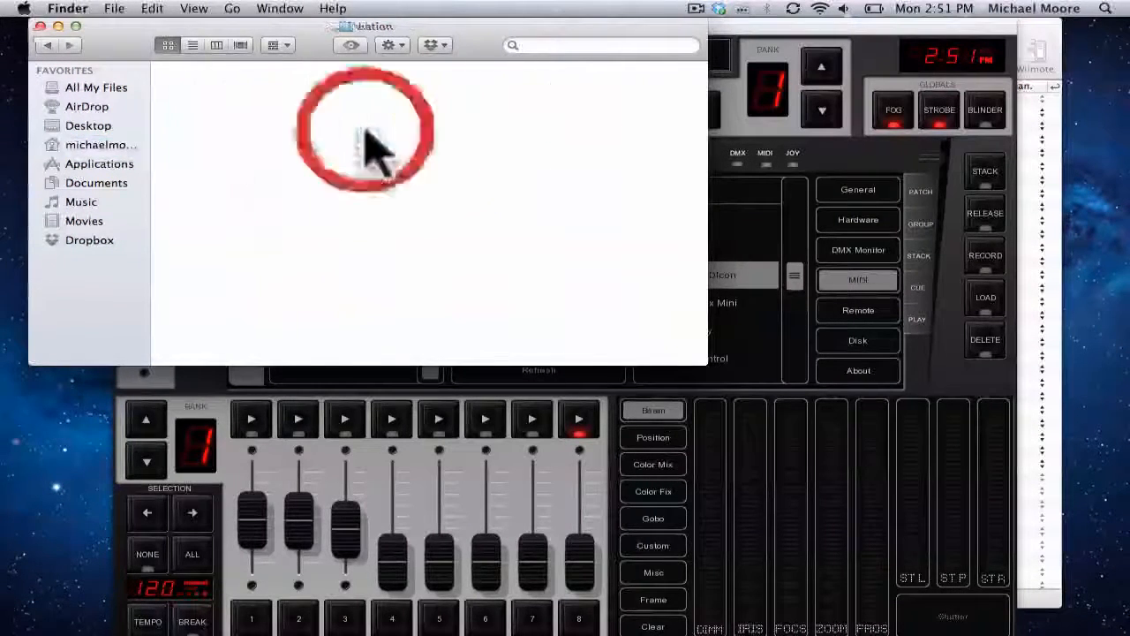